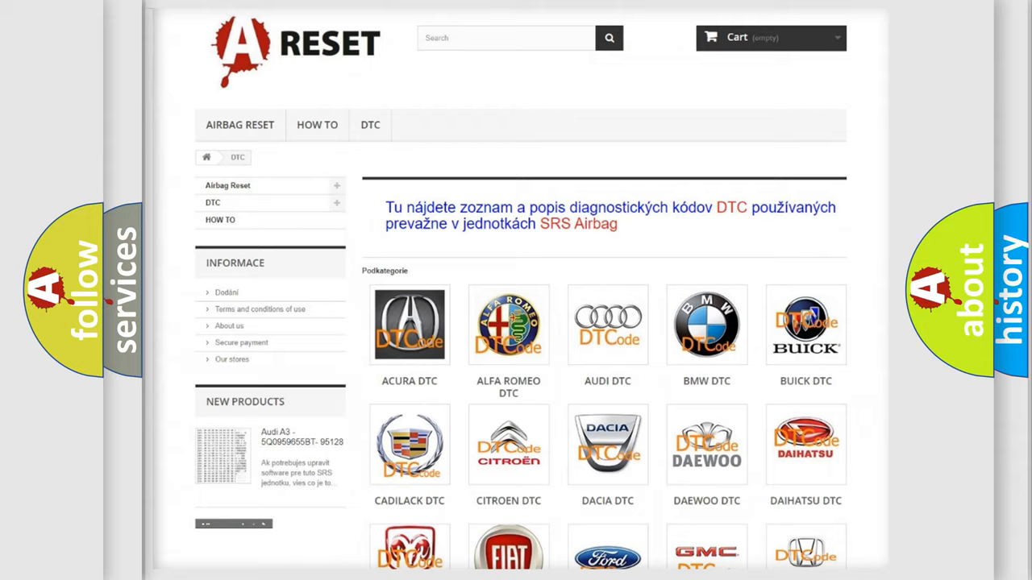
# Open the ALFA ROMEO DTC tile and scroll through its trouble code list
pyautogui.scroll(3)
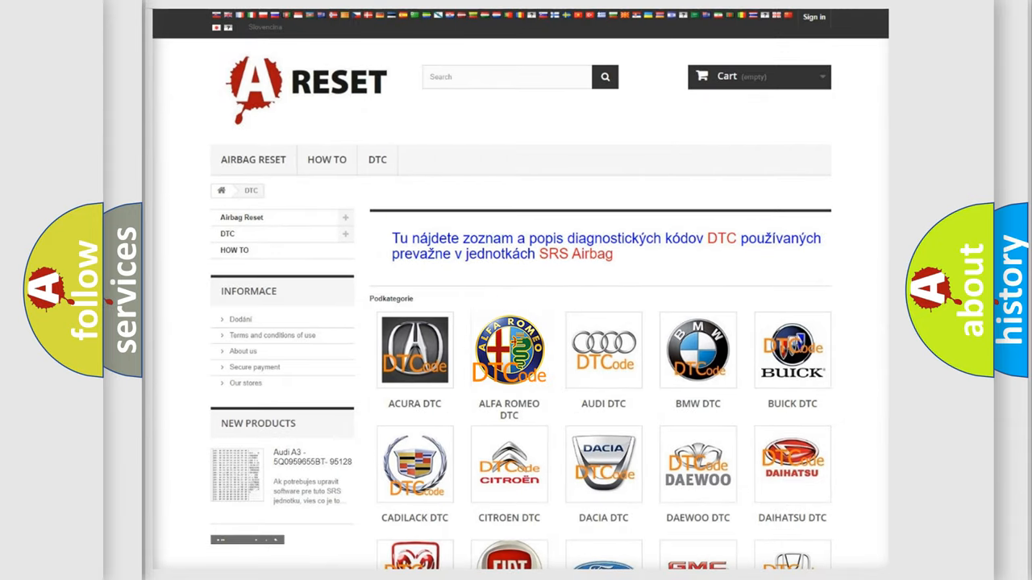
pyautogui.click(509, 349)
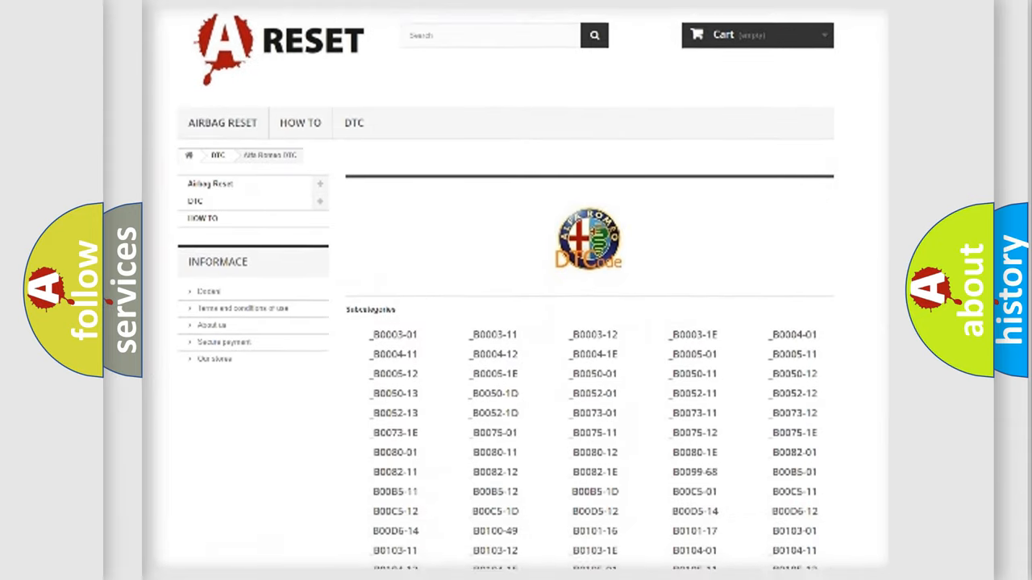
pyautogui.scroll(-3)
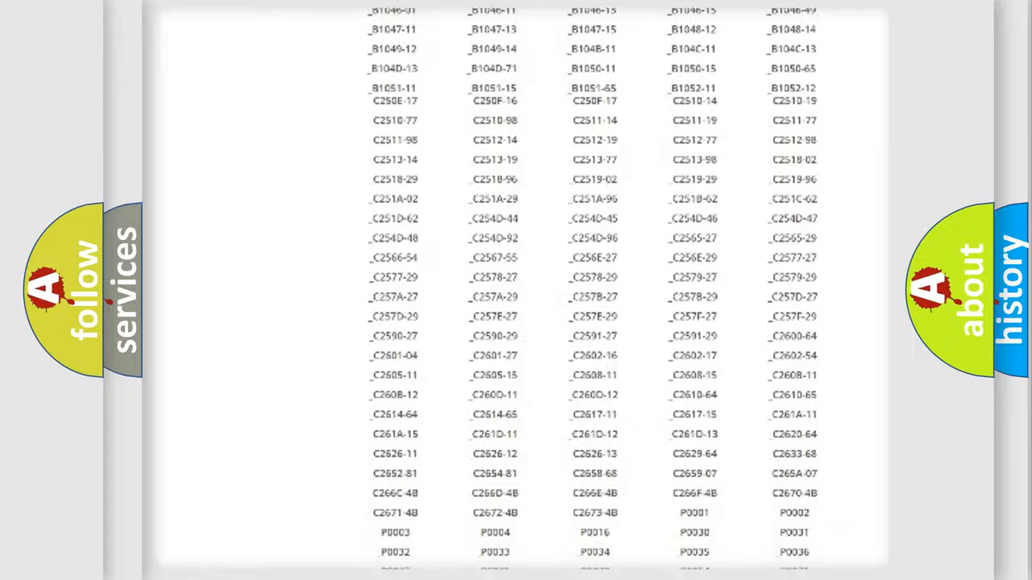
pyautogui.scroll(3)
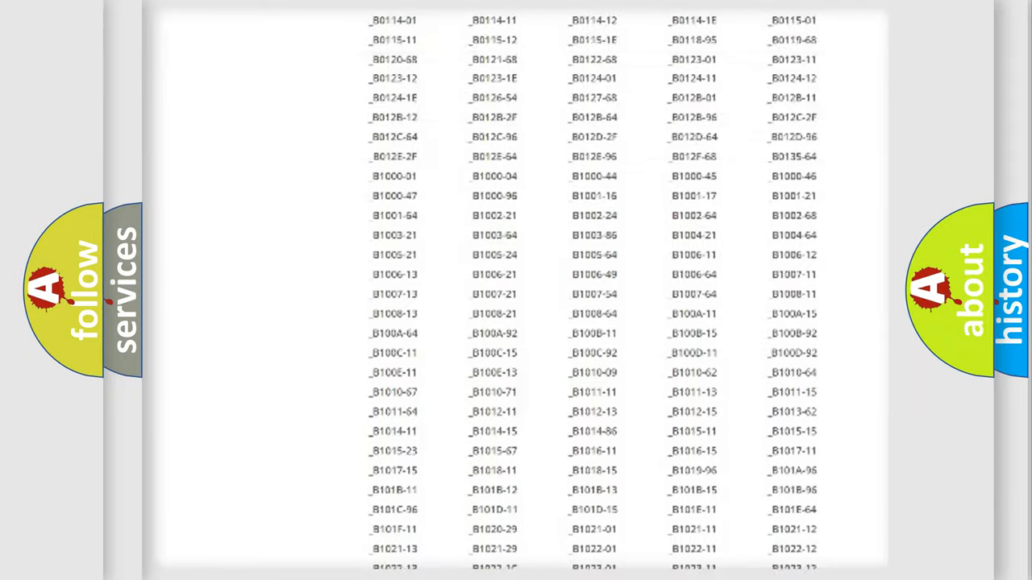
pyautogui.scroll(3)
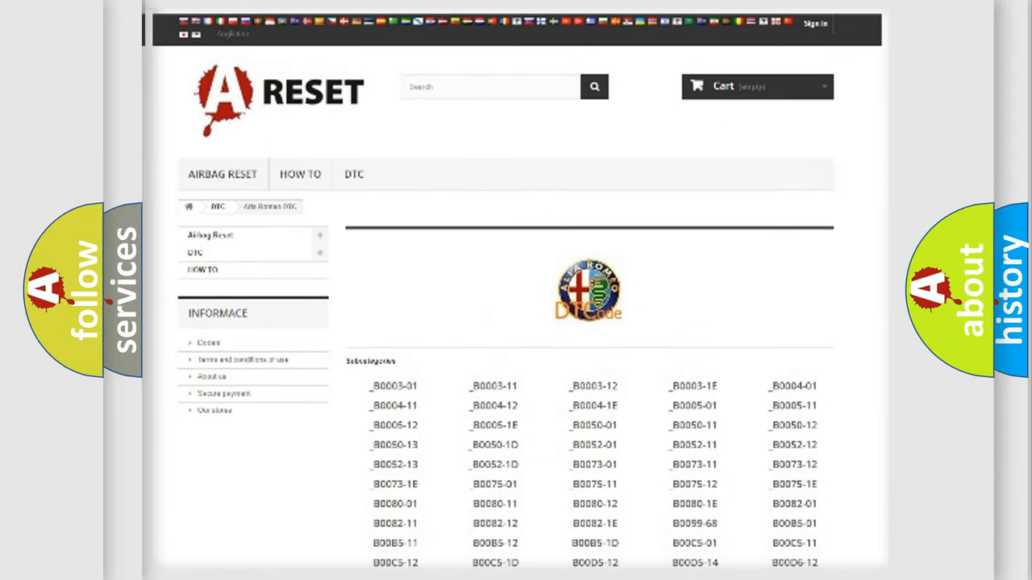